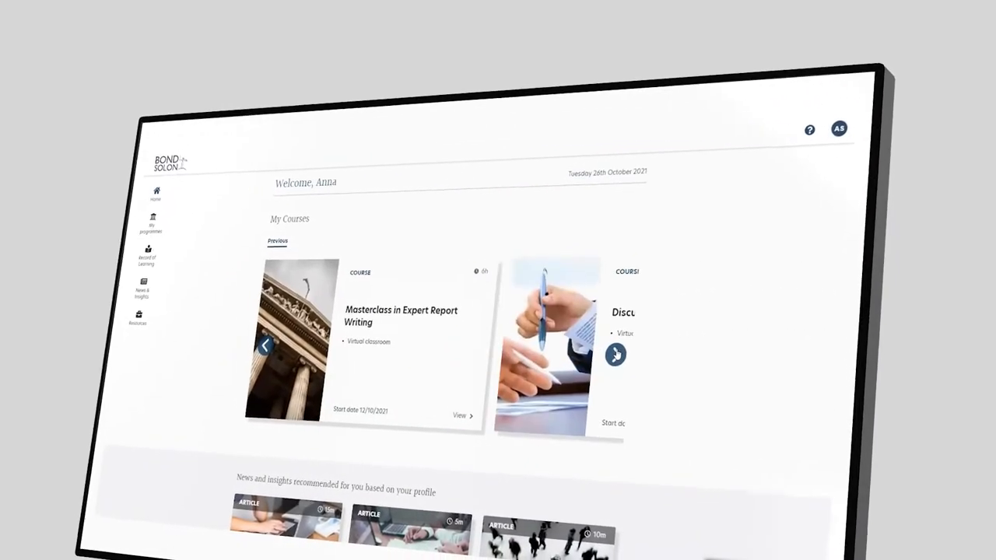
Step: Advance the My Courses carousel to the Cross Examination Day - England & Wales course
left_click(614, 351)
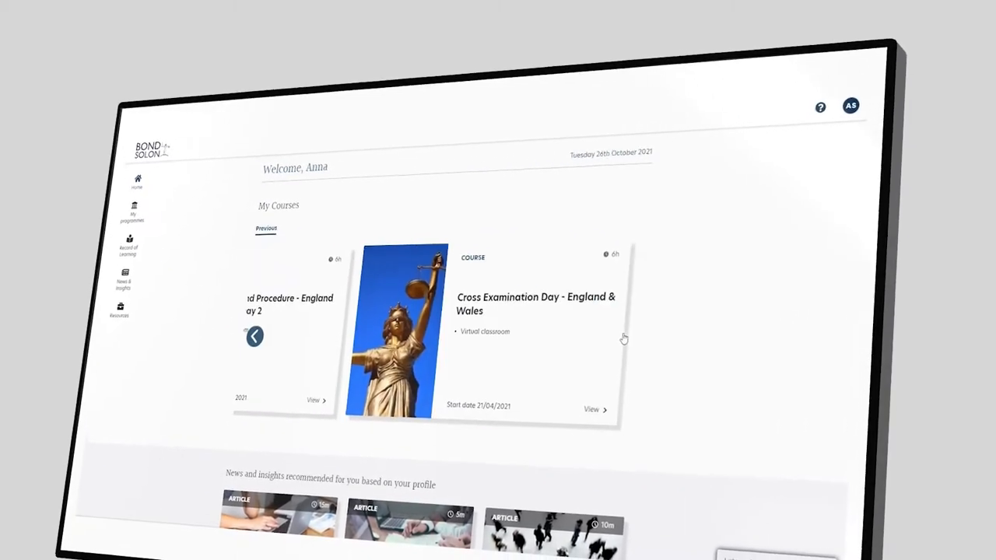